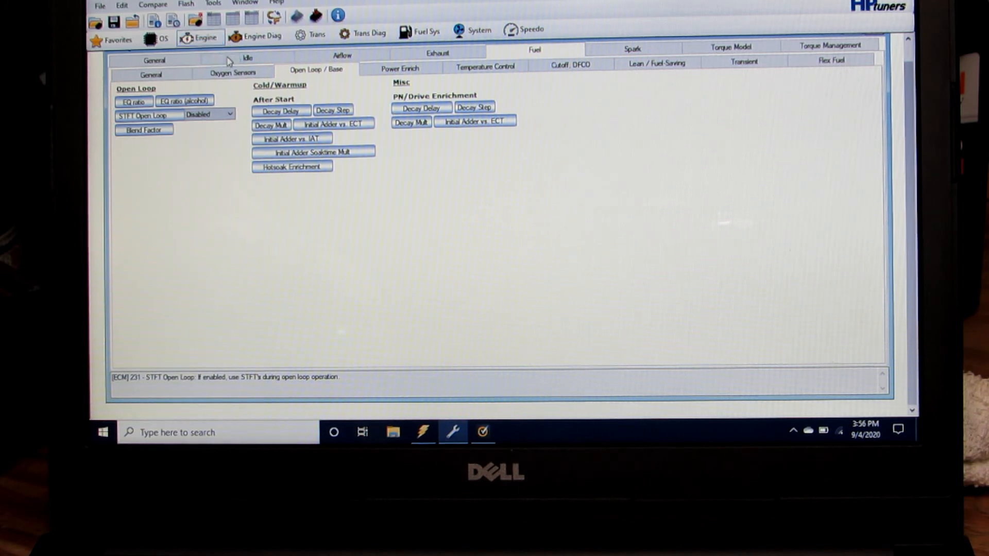
Step: Show the Idle parameters under the Engine section of the calibration
click(246, 56)
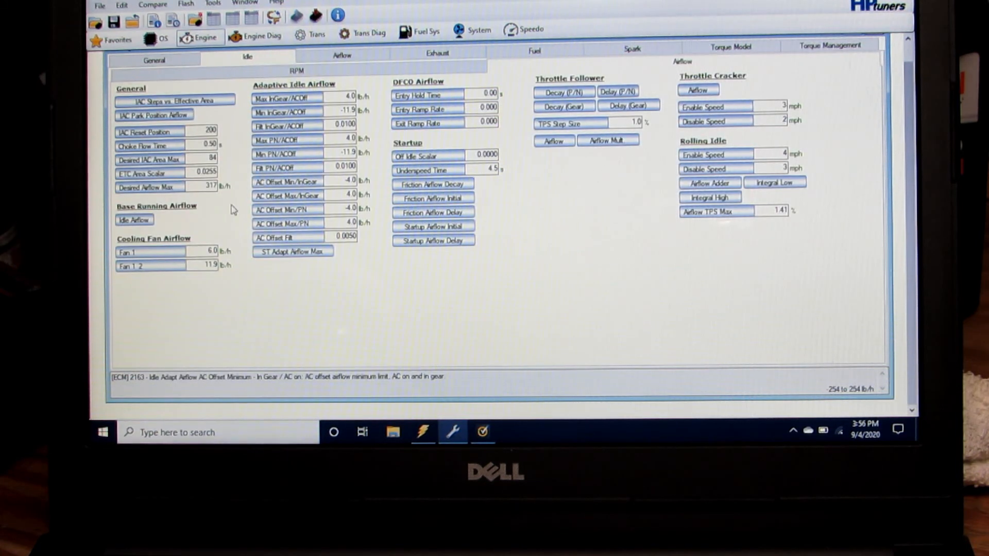
mouse_move(160, 219)
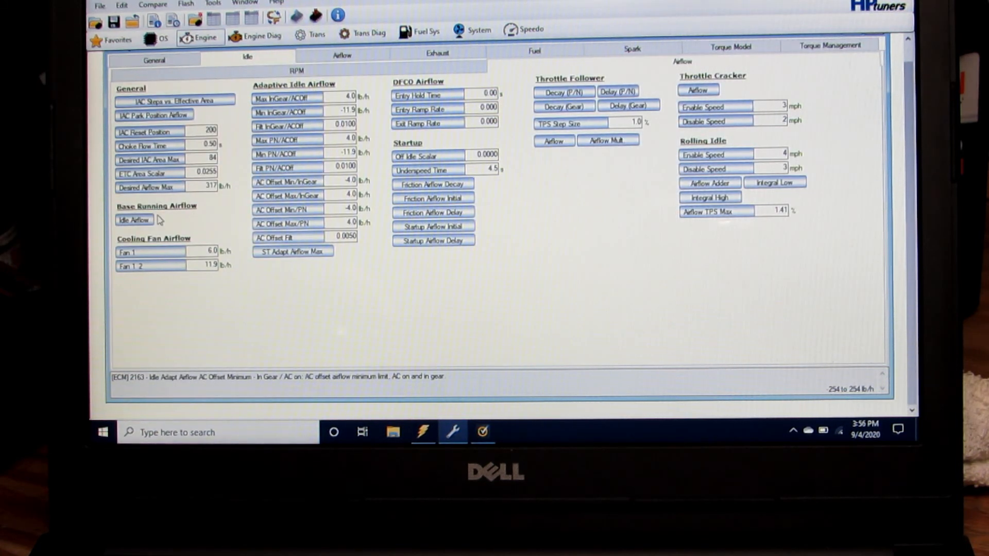
Step: Review the base running Idle Airflow table, then leave VCM Editor for the desktop
click(133, 219)
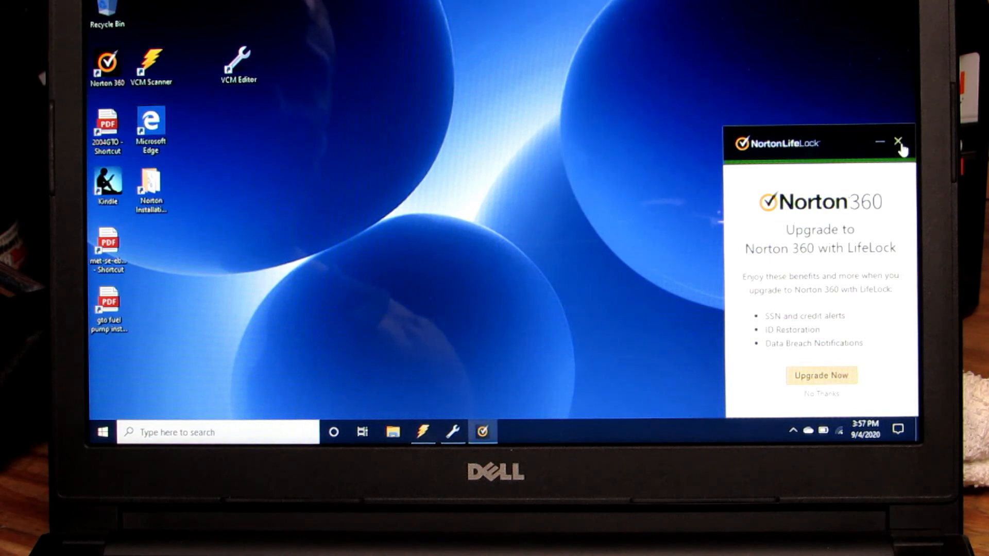
Step: Dismiss the Norton 360 upgrade popup and launch VCM Scanner
click(899, 142)
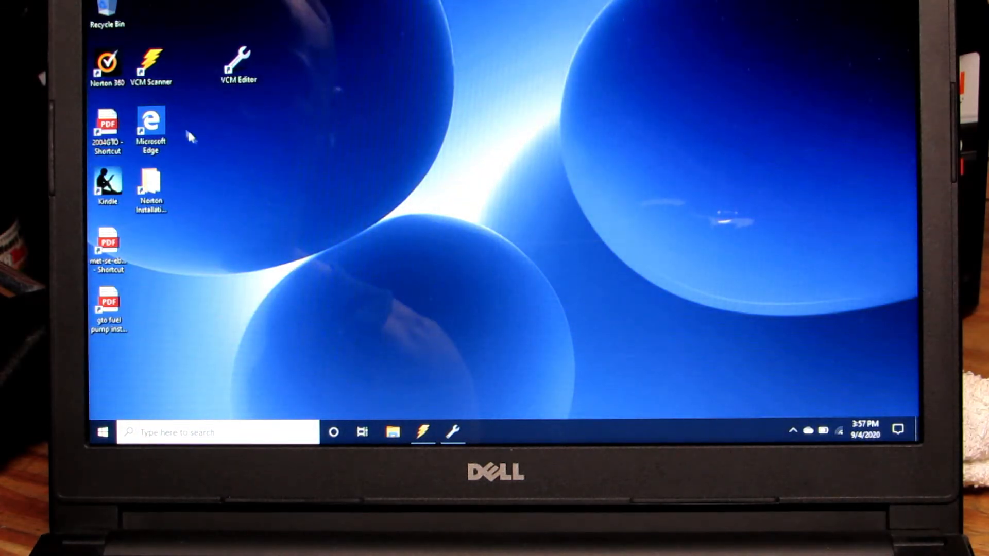
click(422, 431)
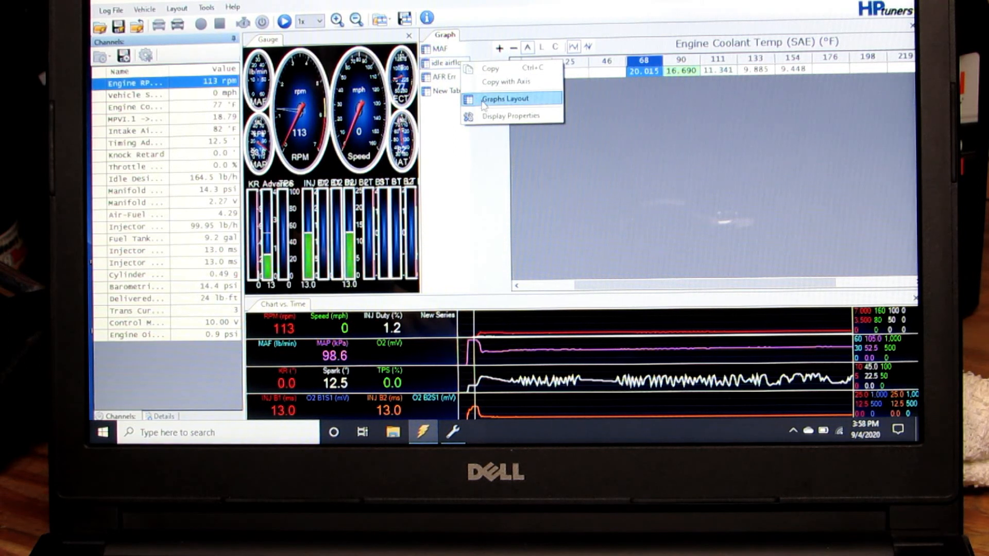
click(503, 99)
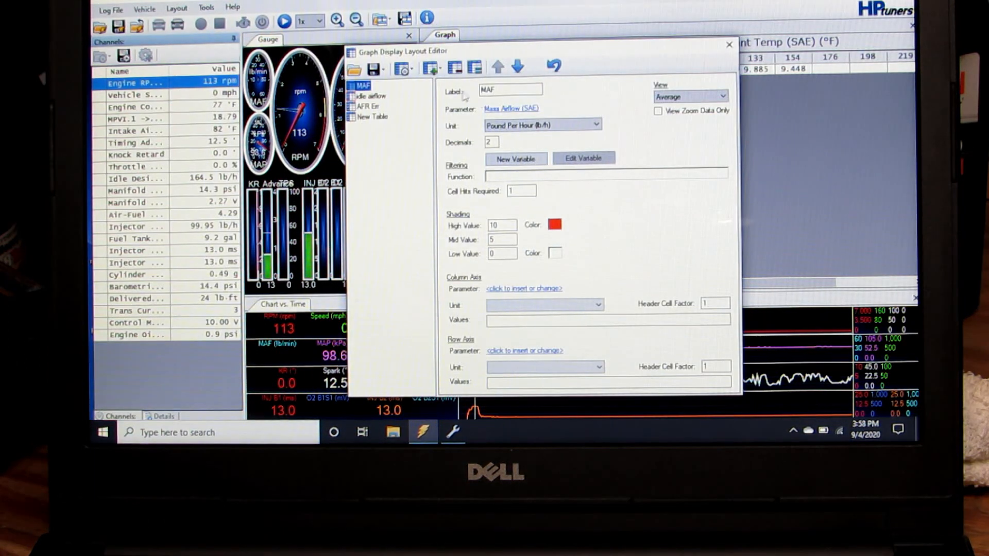
click(370, 95)
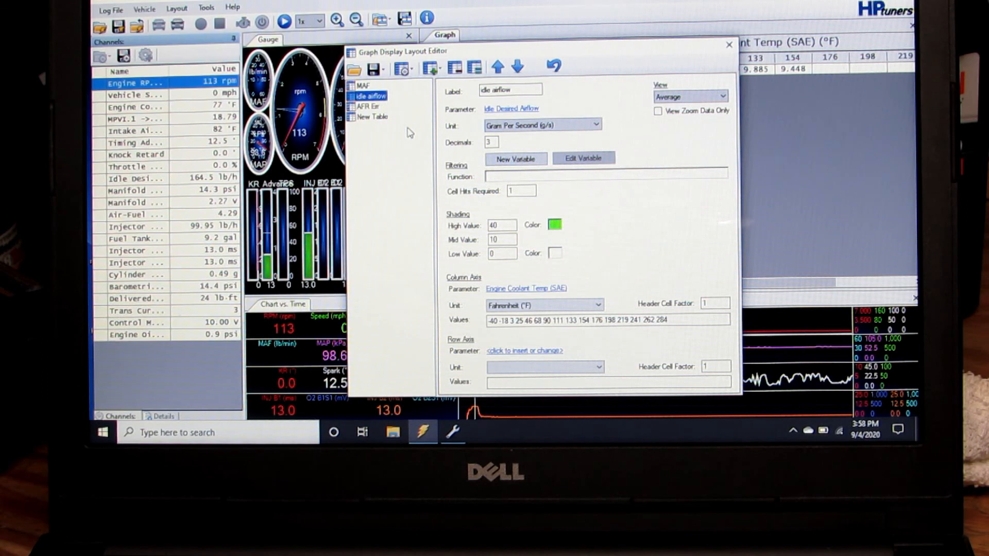
mouse_move(475, 124)
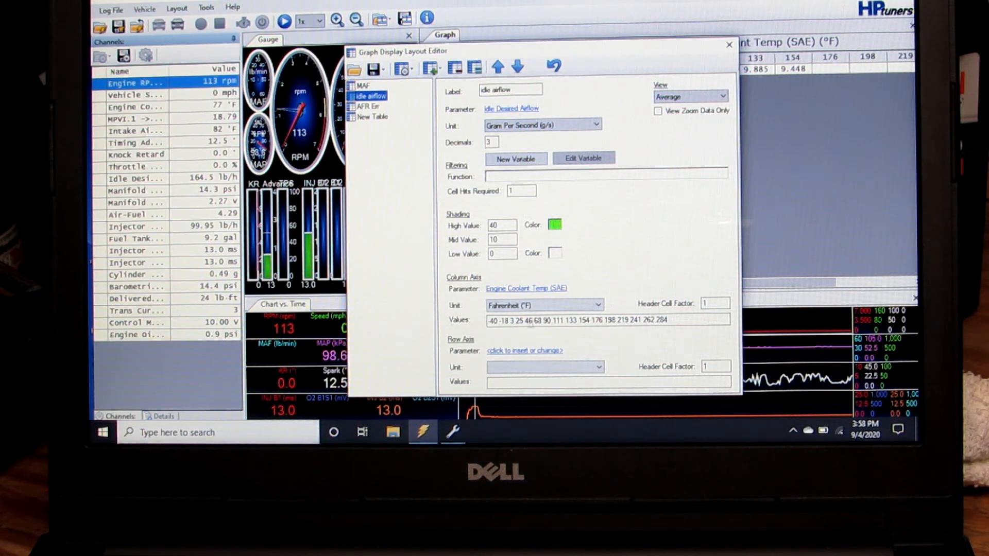
mouse_move(577, 333)
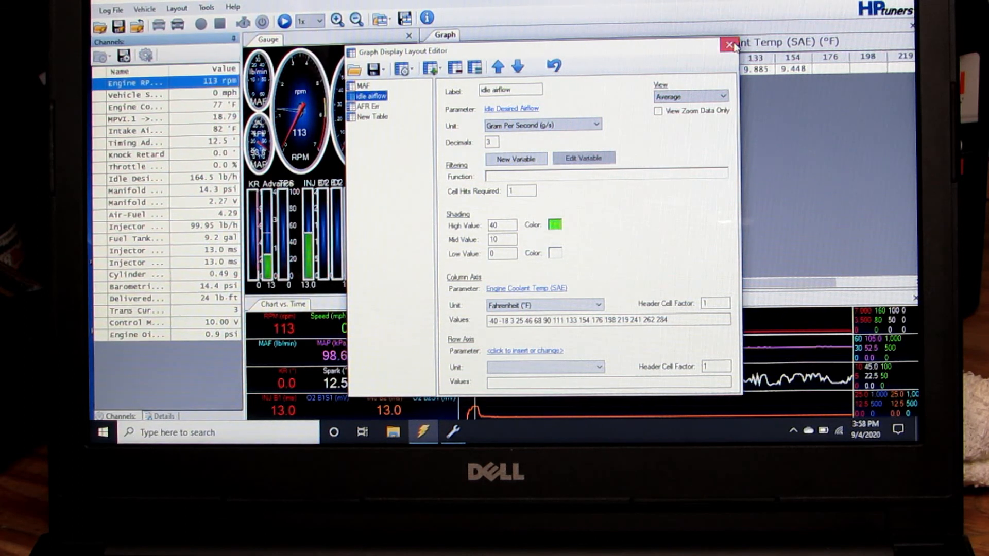
click(729, 44)
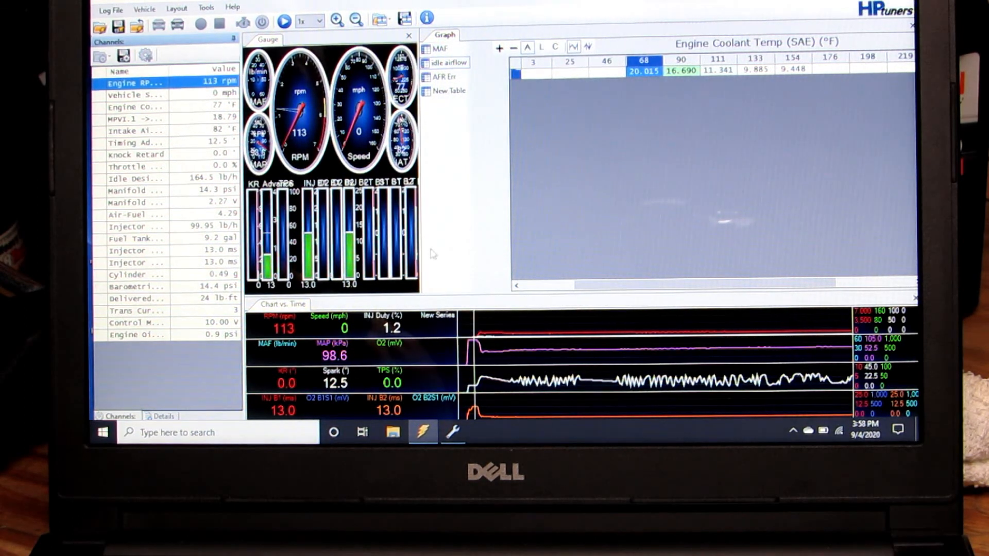
mouse_move(284, 21)
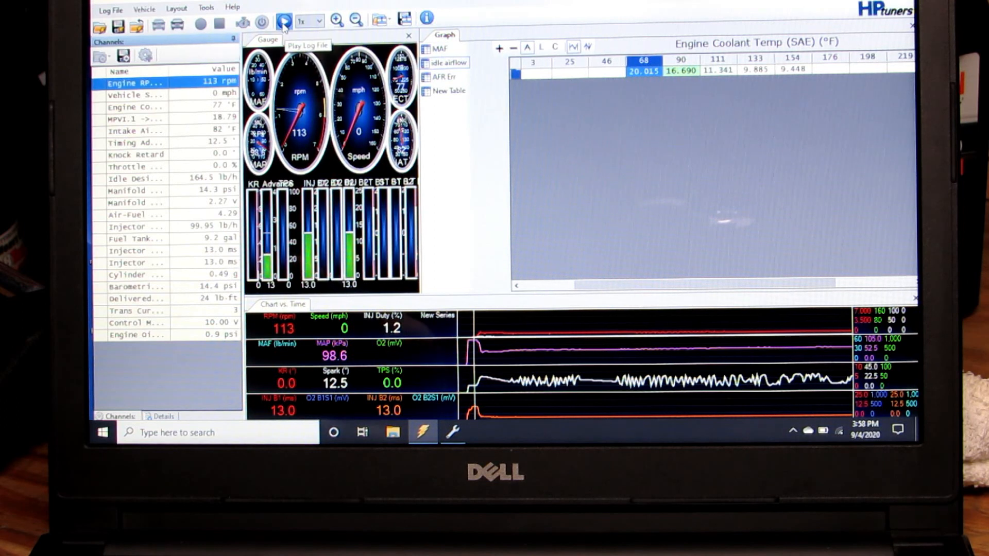
Step: Replay the idle log and view the AFR error graph by engine speed and manifold pressure
click(284, 22)
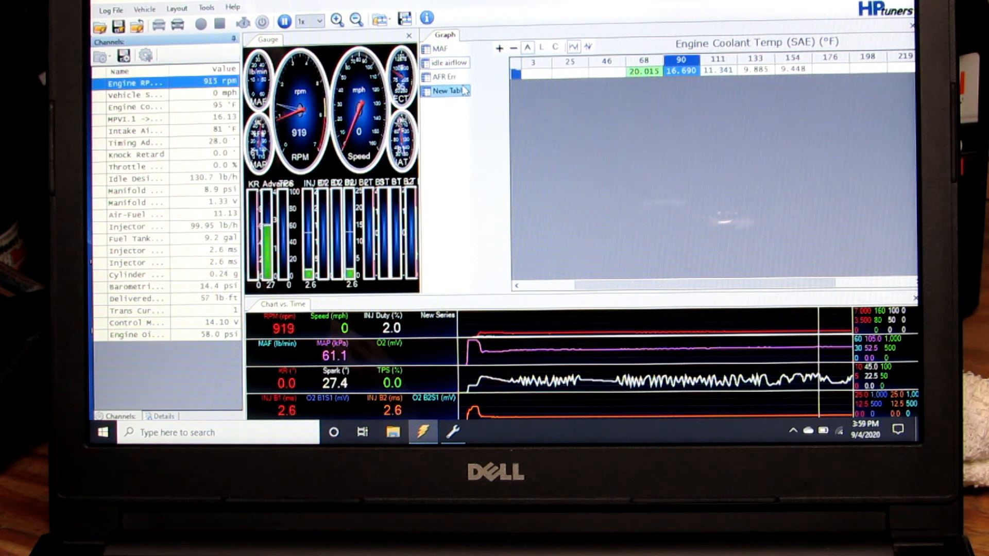
click(443, 76)
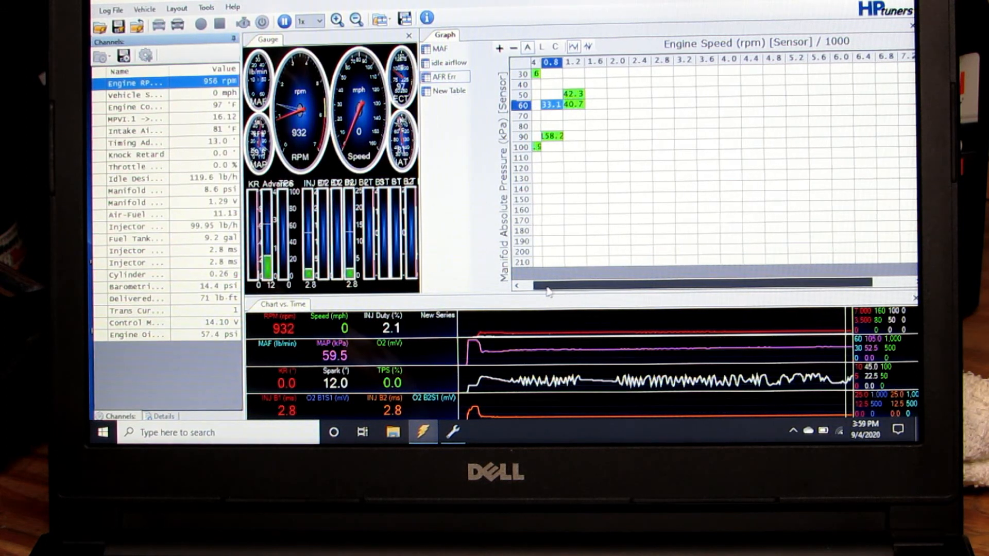
Step: Show the idle airflow graph filling through the 111 °F coolant column, then switch to VCM Editor
click(448, 63)
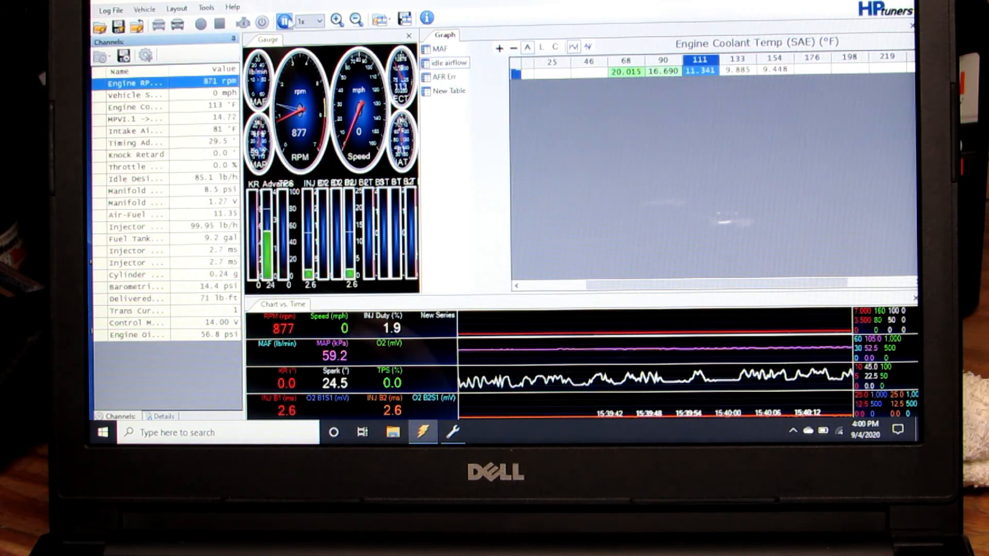
click(285, 20)
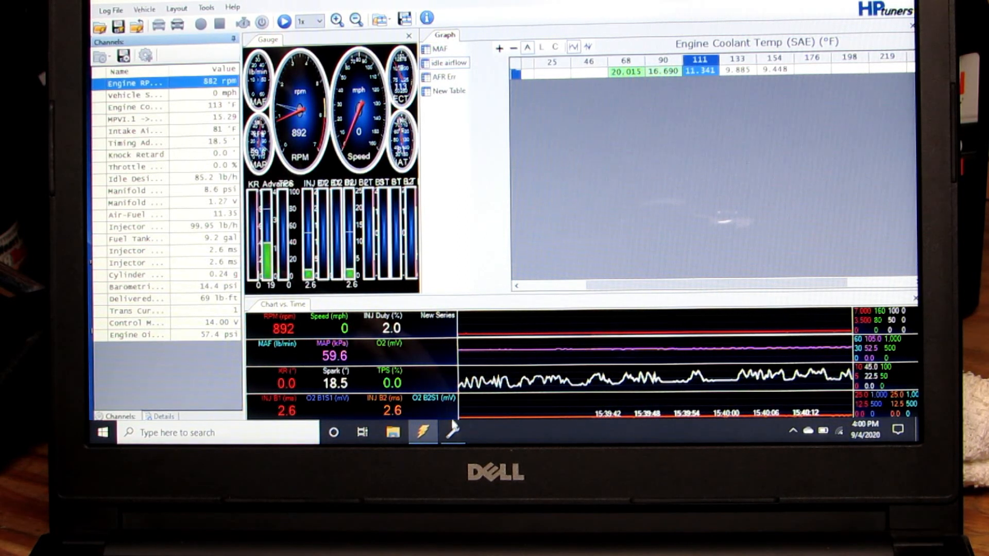